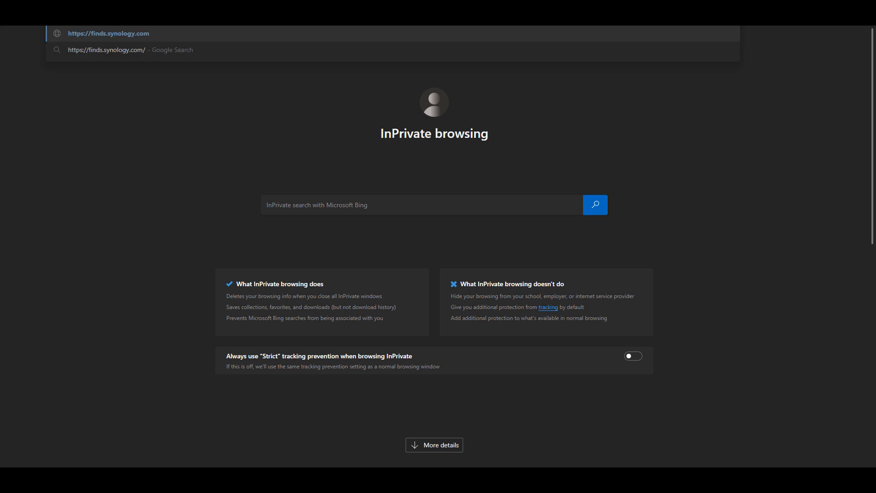
click(109, 33)
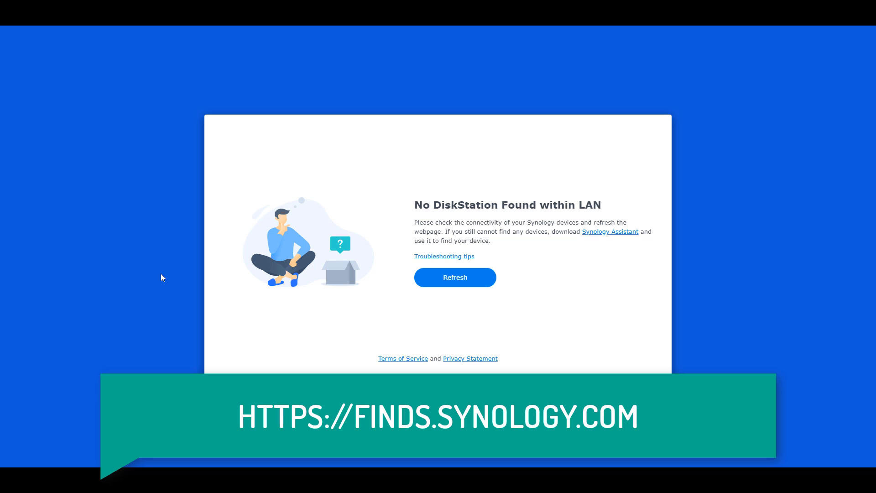
click(455, 277)
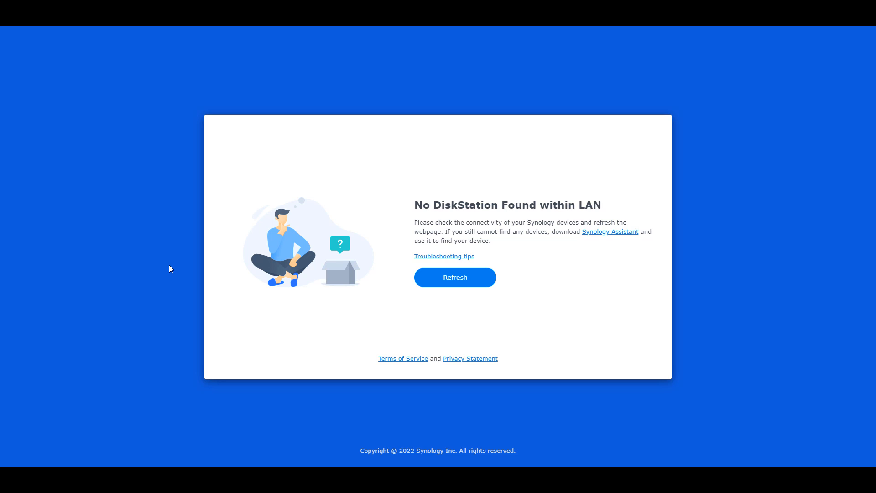
mouse_move(110, 35)
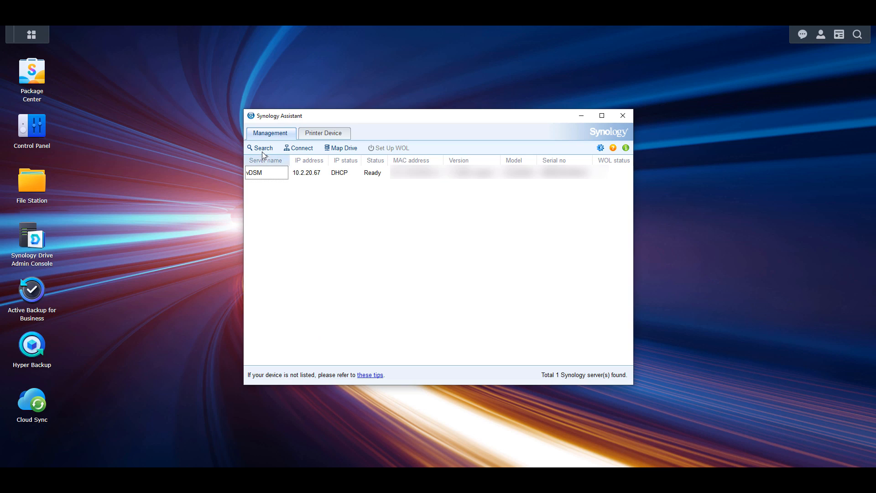
Step: Rescan with Synology Assistant, listing the vDSM server at 10.2.20.67
click(261, 147)
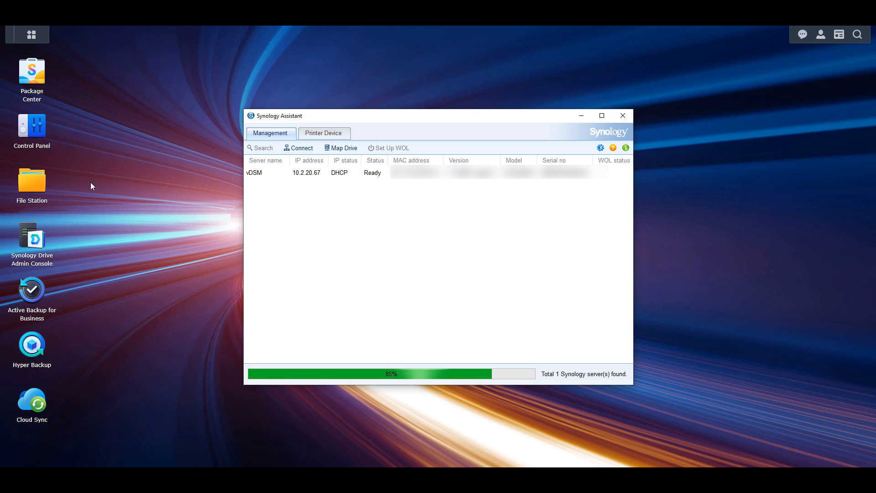
Step: Inspect the default firewall profile's Synology Assistant allow rule and cancel without changes
click(32, 126)
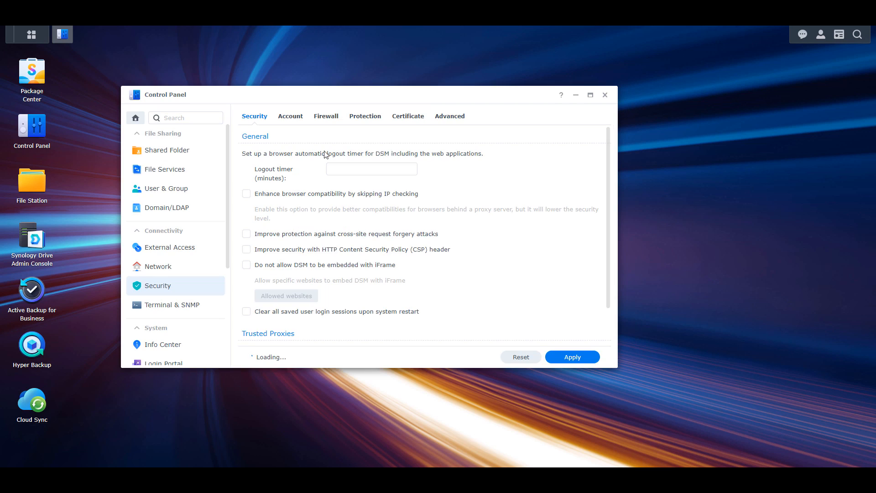
click(326, 116)
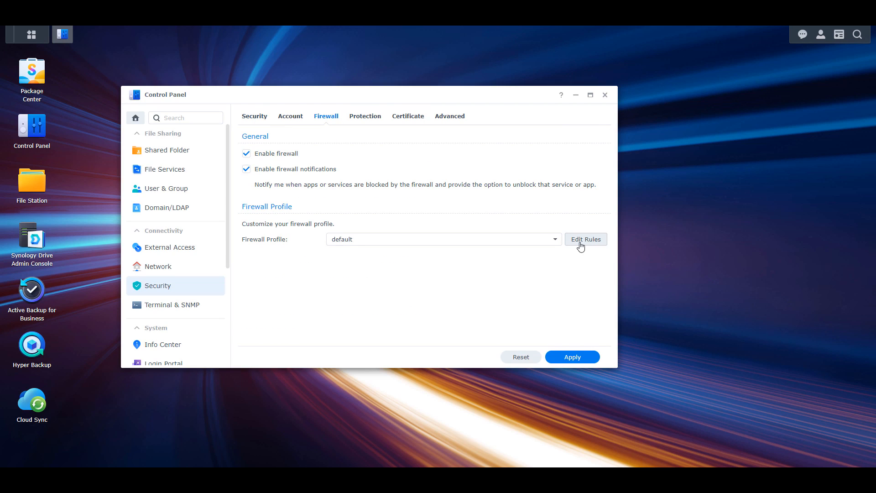
click(585, 239)
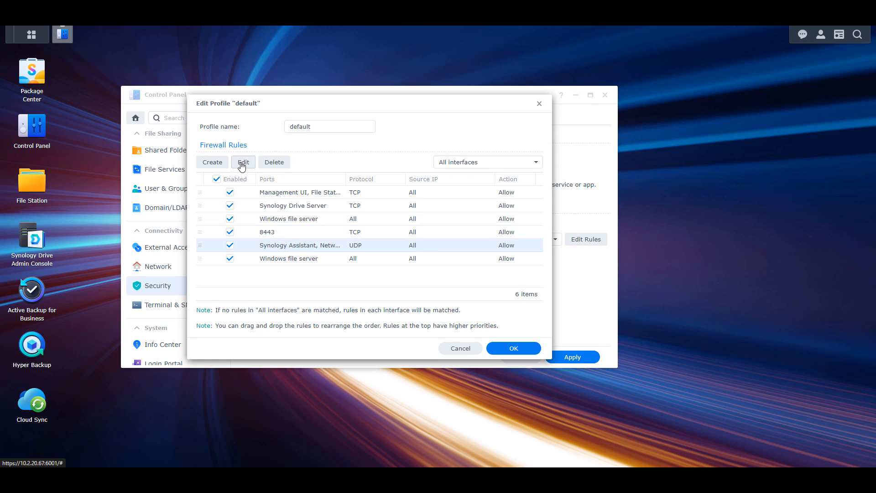
click(243, 162)
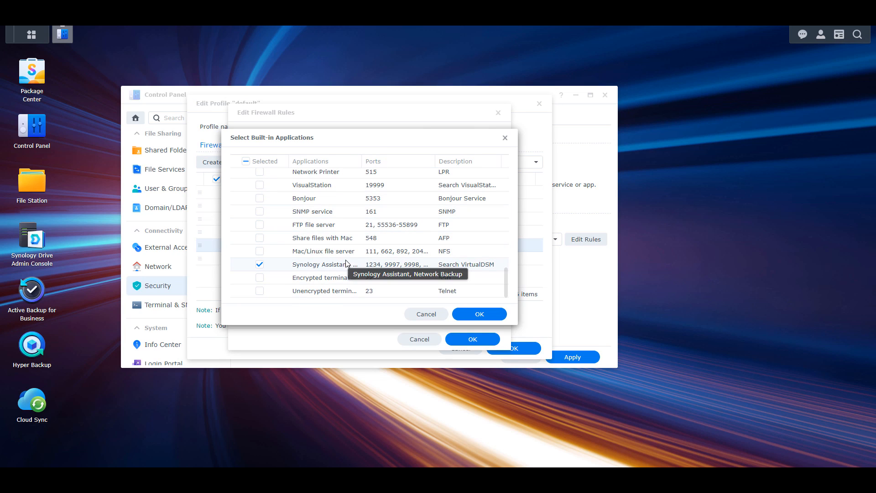
mouse_move(339, 324)
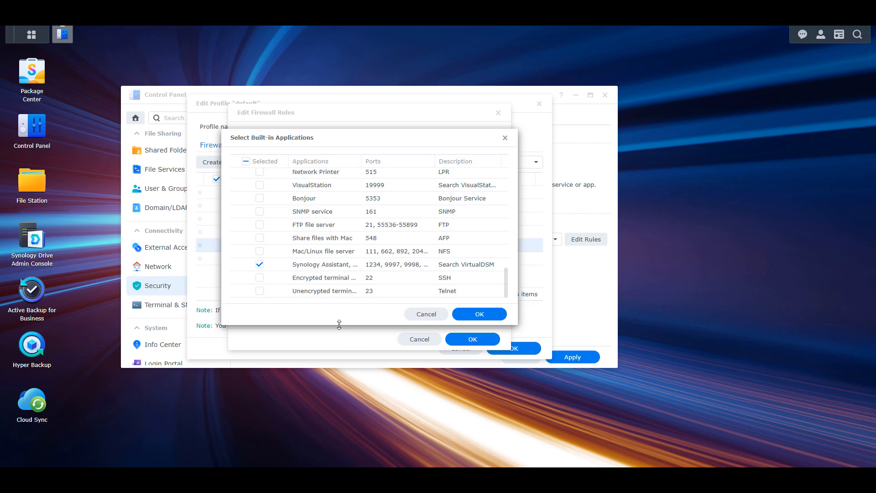
mouse_move(425, 313)
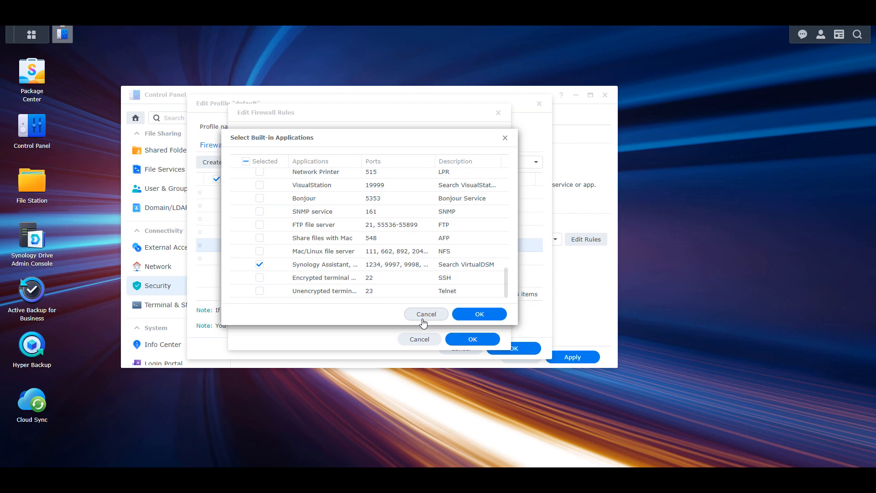
click(425, 314)
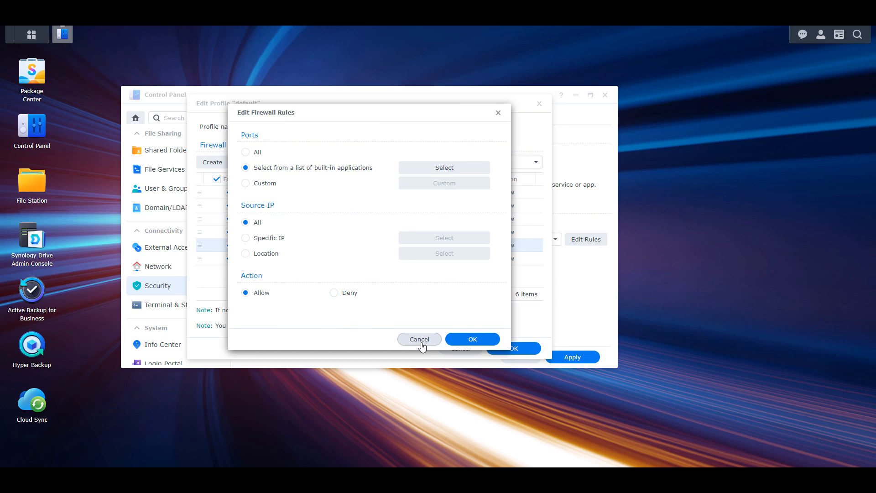
click(419, 339)
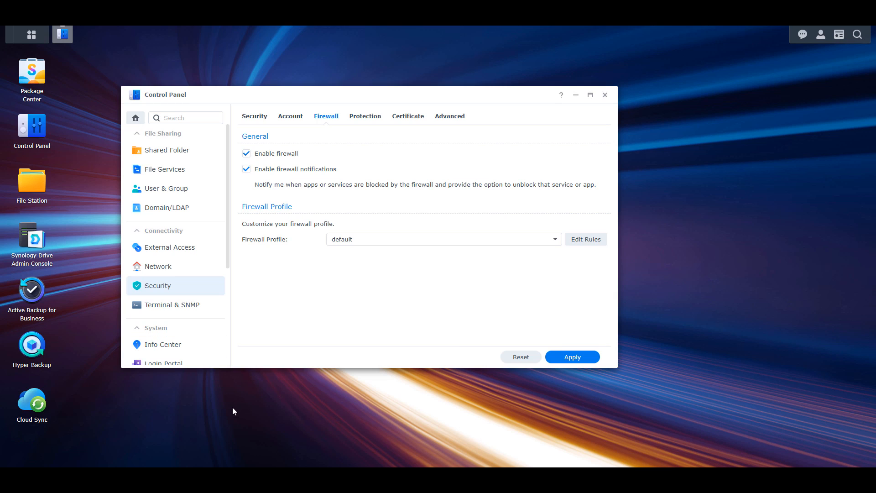
mouse_move(212, 425)
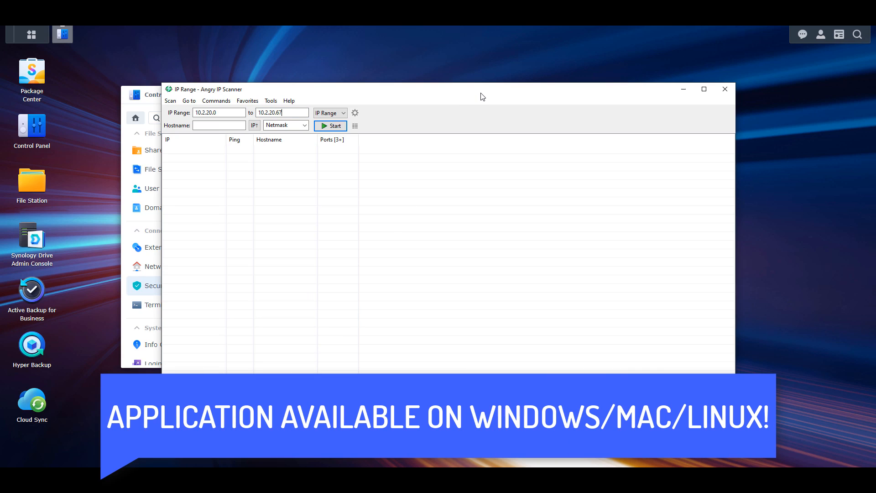
mouse_move(490, 95)
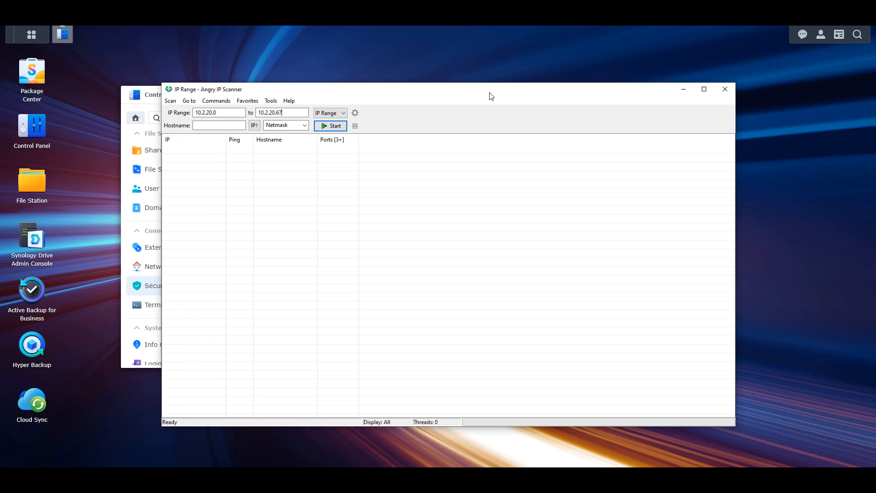
mouse_move(401, 84)
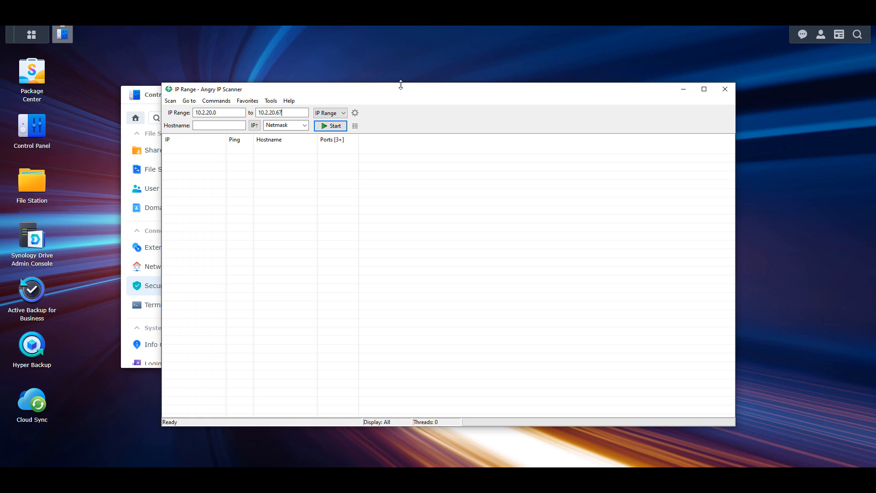
mouse_move(392, 92)
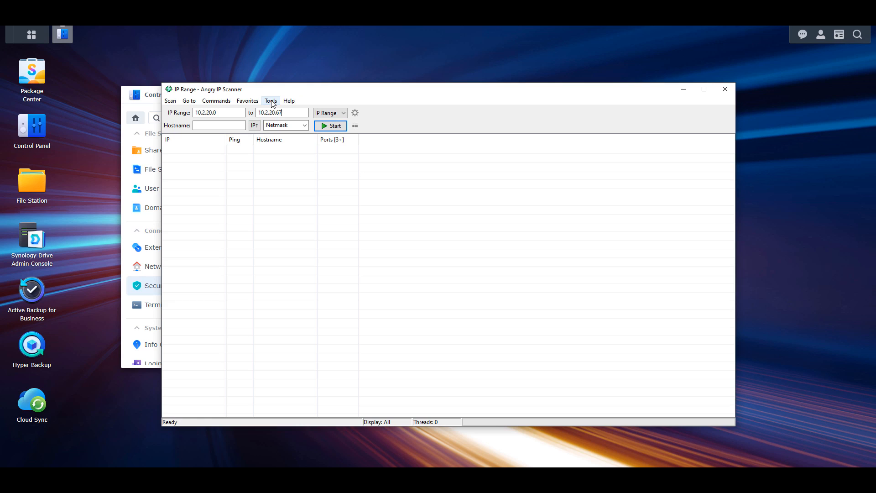
Step: Add the MAC Vendor fetcher as a results column in Angry IP Scanner
click(271, 101)
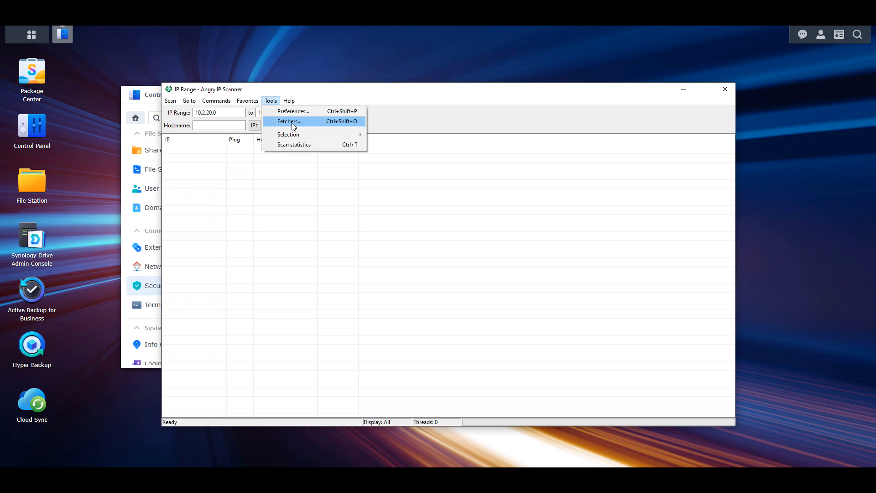
click(289, 121)
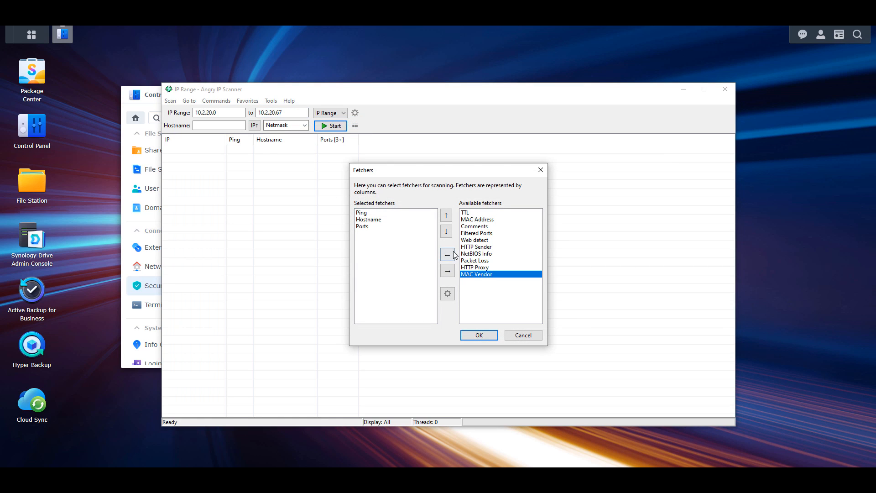
click(478, 334)
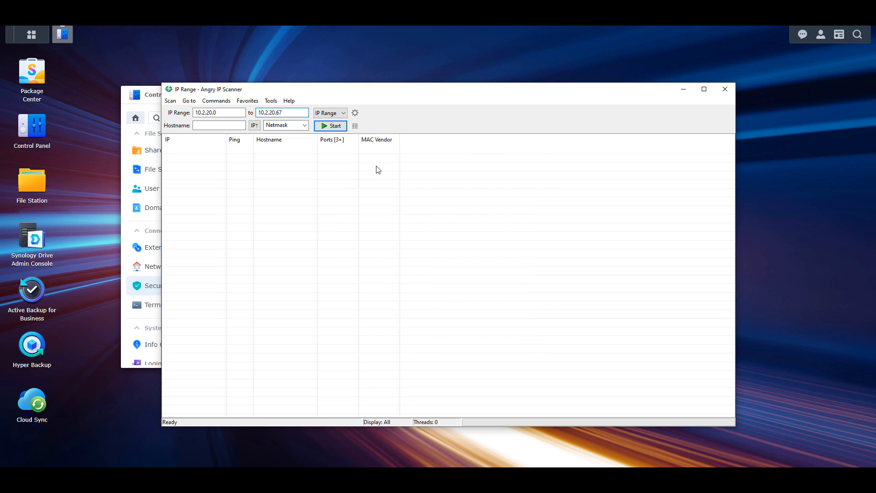
mouse_move(447, 127)
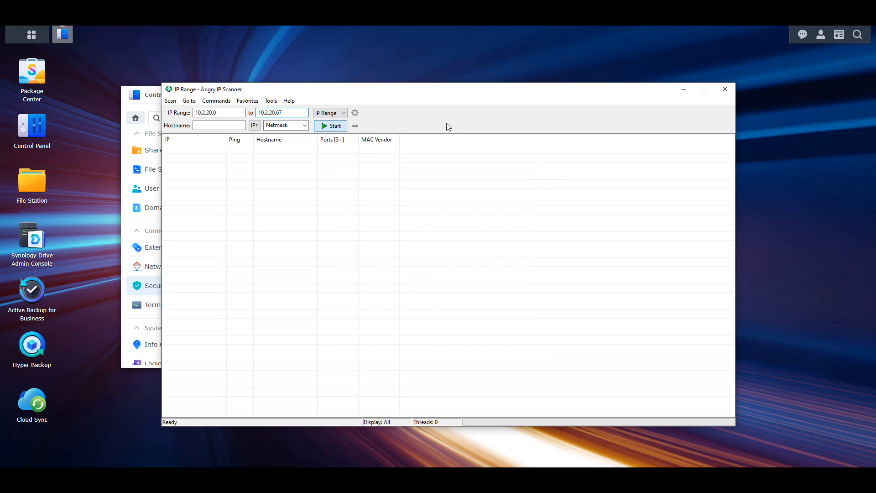
Step: Scan 10.2.20.0–10.2.20.67, find VDSM at 10.2.20.67, and dismiss the statistics
click(330, 125)
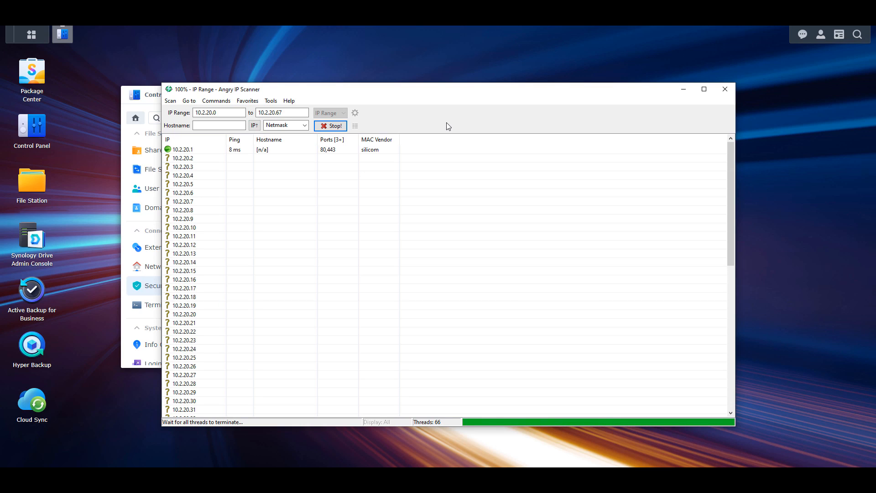
mouse_move(468, 205)
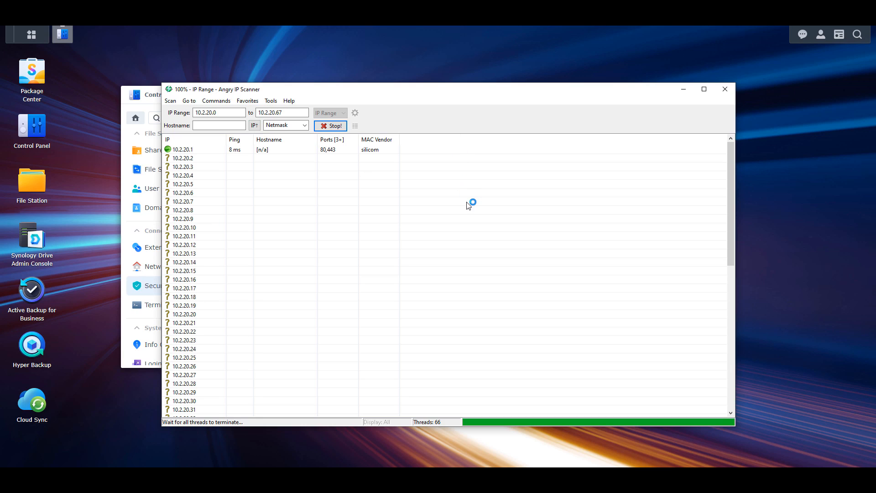
scroll(down, 3)
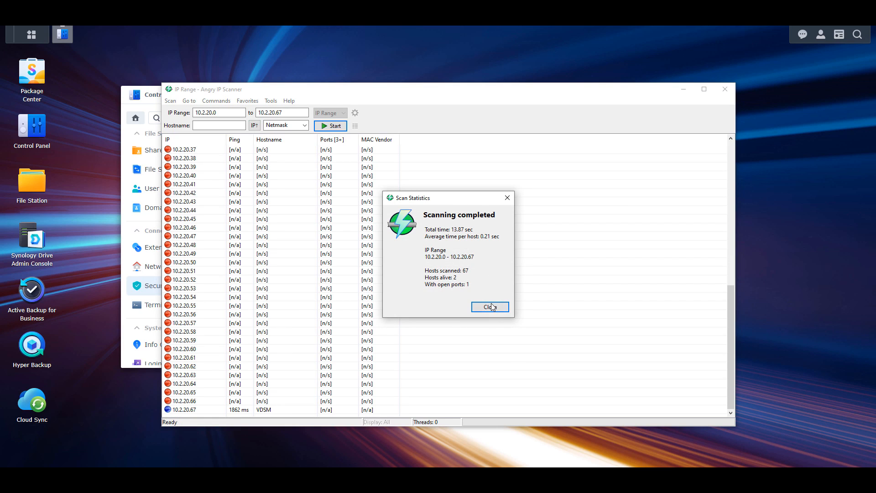
click(488, 307)
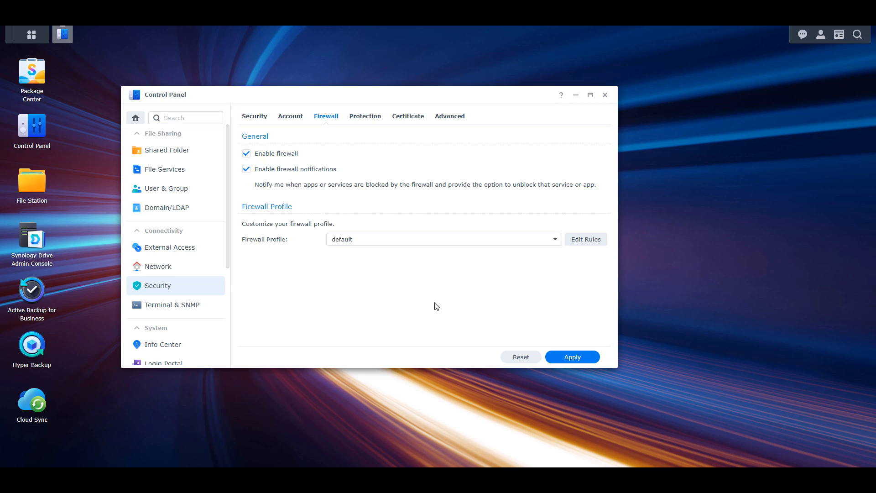
mouse_move(196, 274)
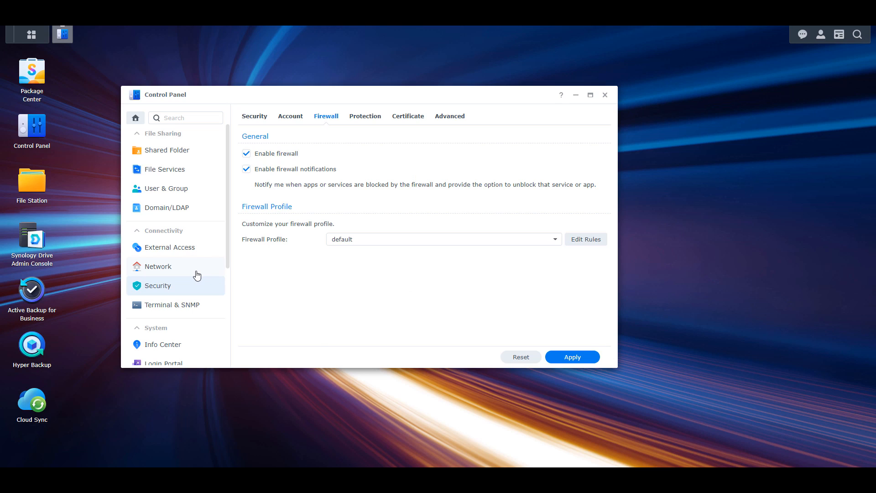
Step: Open Network settings and edit LAN 1, showing manual IPv4 at 10.2.20.67
click(158, 266)
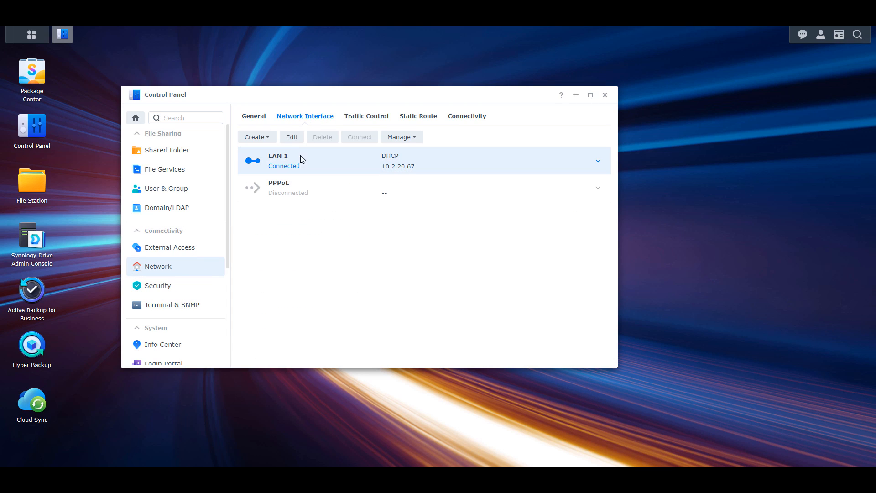
click(291, 137)
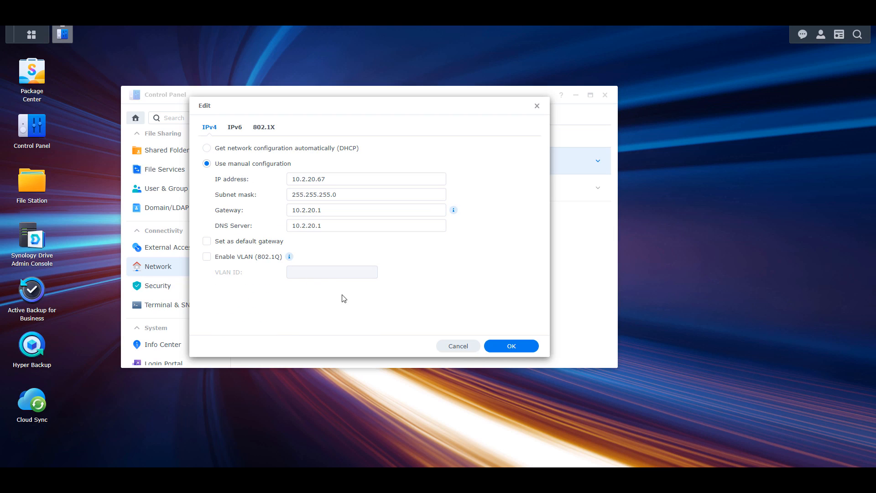
mouse_move(352, 319)
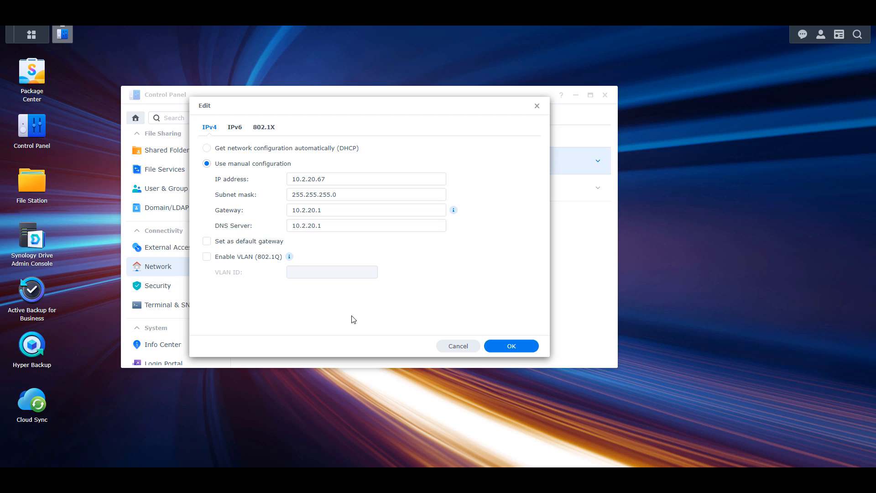
mouse_move(344, 259)
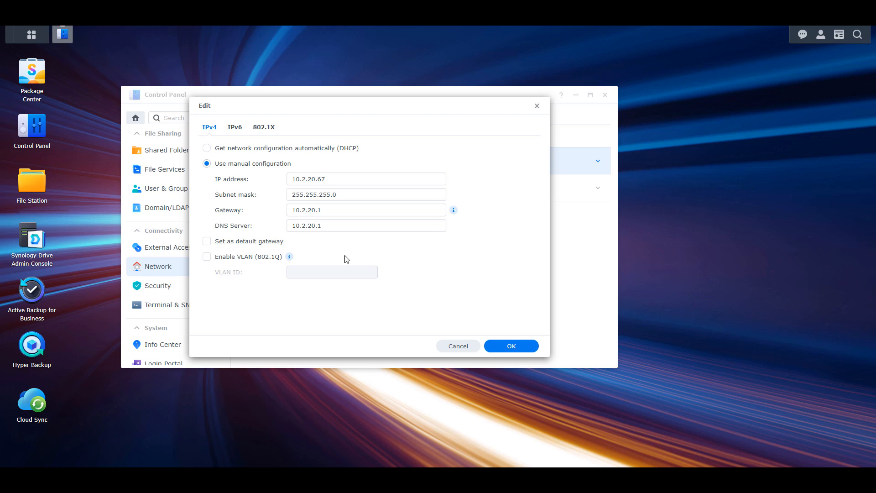
mouse_move(408, 148)
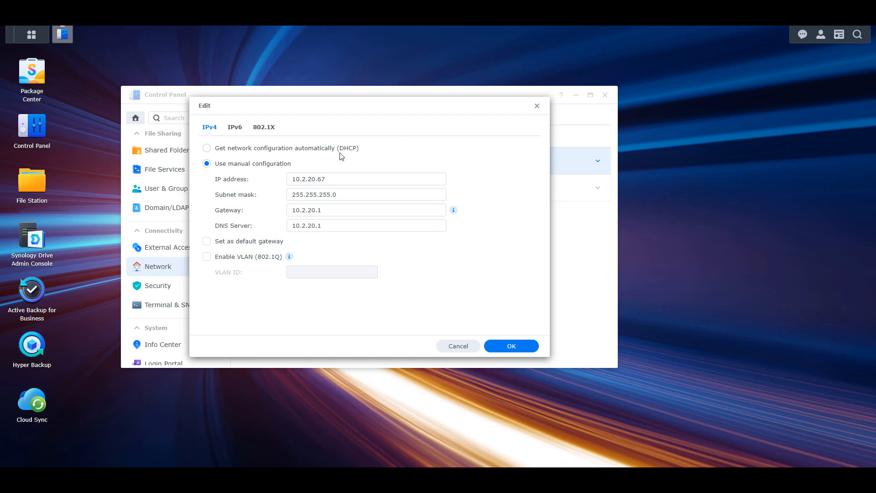
Step: Switch LAN 1 to 'Get network configuration automatically (DHCP)' and save
click(207, 147)
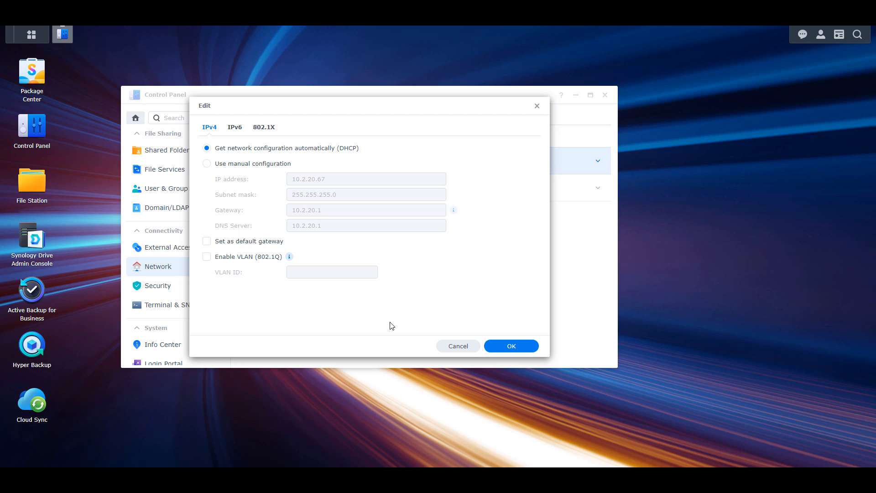
mouse_move(424, 340)
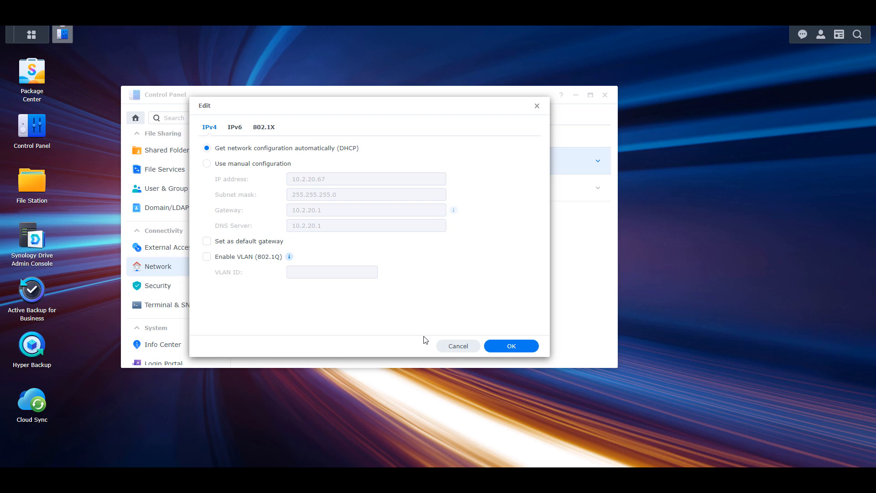
mouse_move(441, 343)
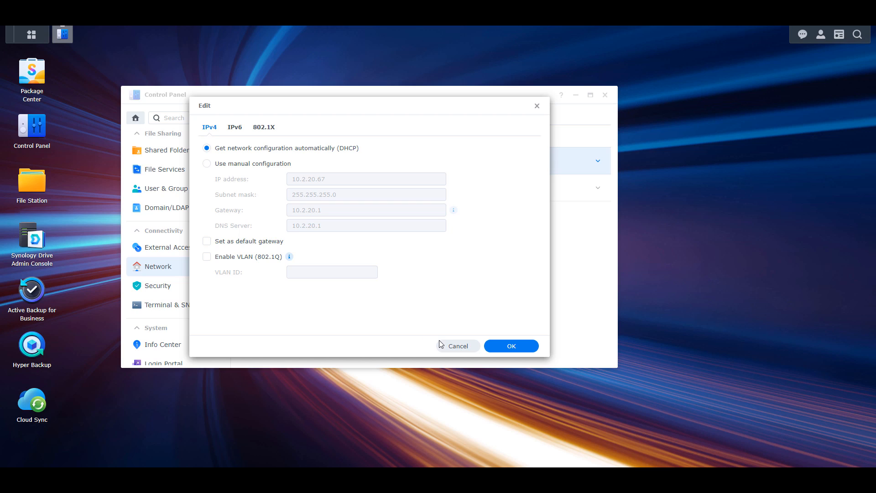
click(458, 345)
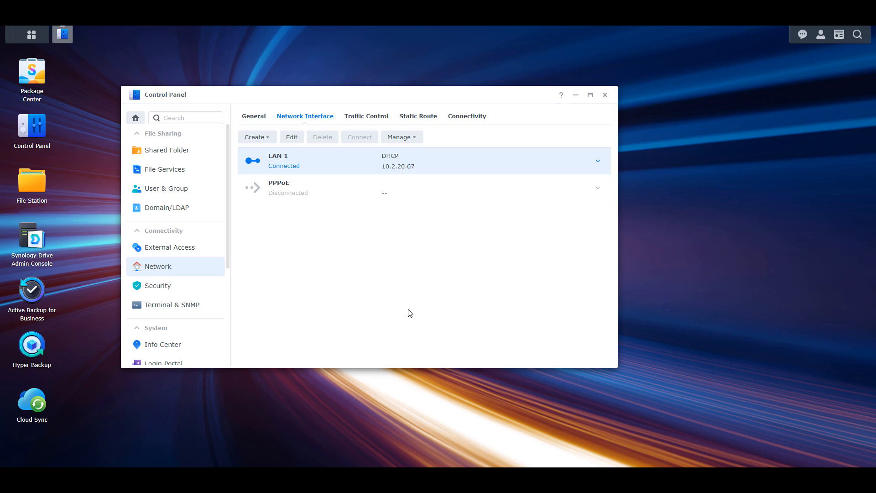
mouse_move(399, 294)
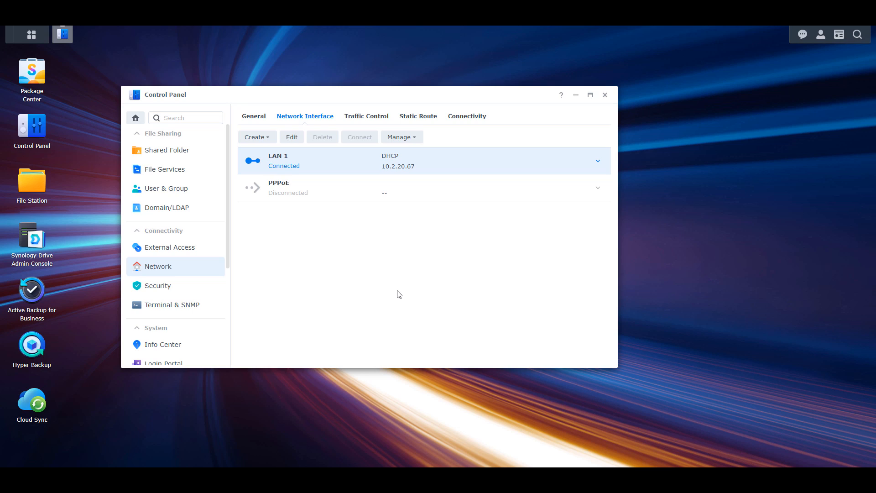